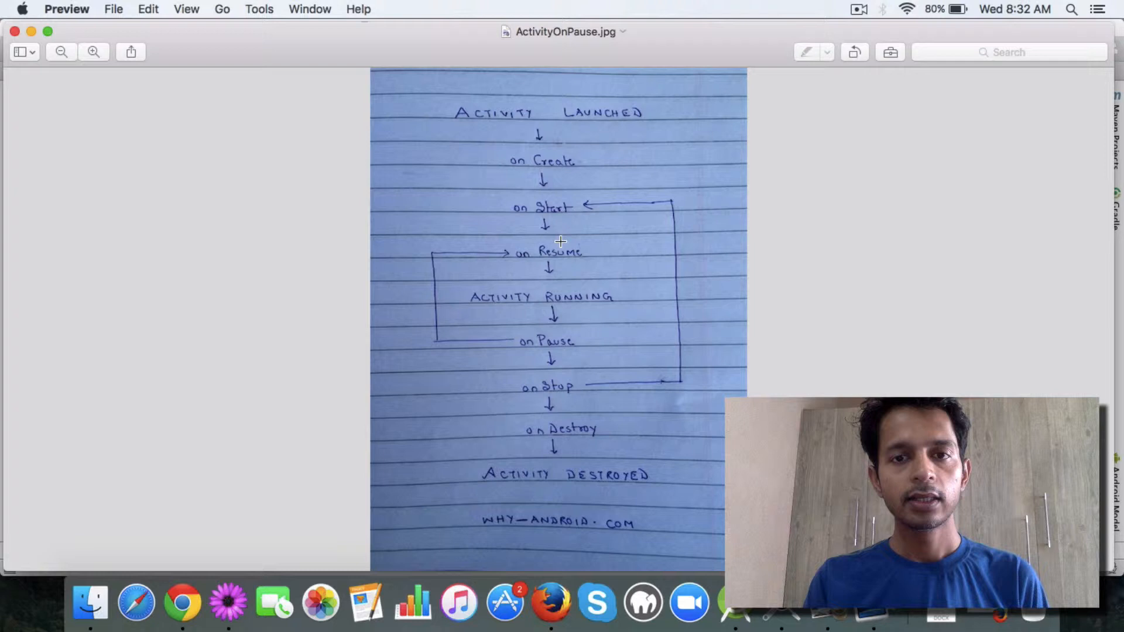
{"action": "mouse_move", "coordinate": [536, 169]}
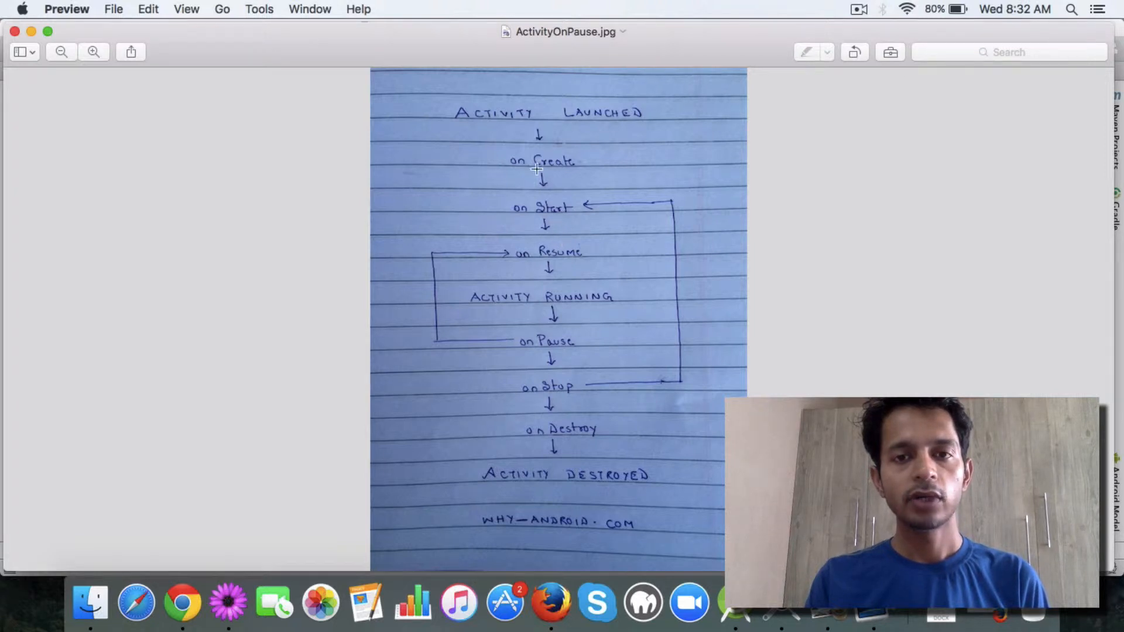
{"action": "mouse_move", "coordinate": [536, 207]}
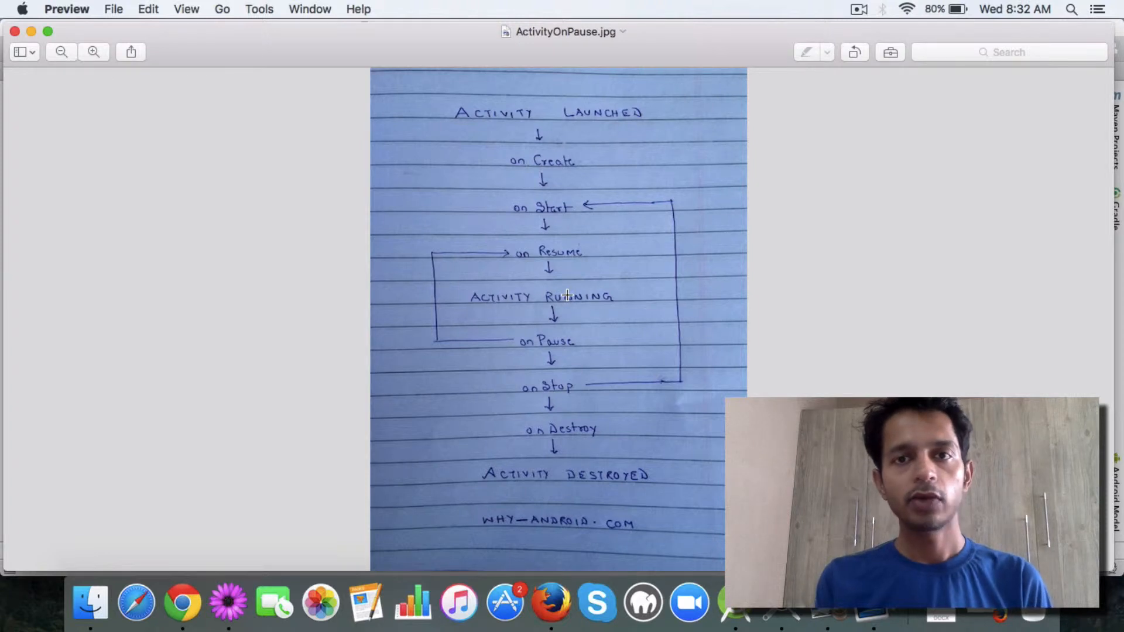
{"action": "mouse_move", "coordinate": [556, 346]}
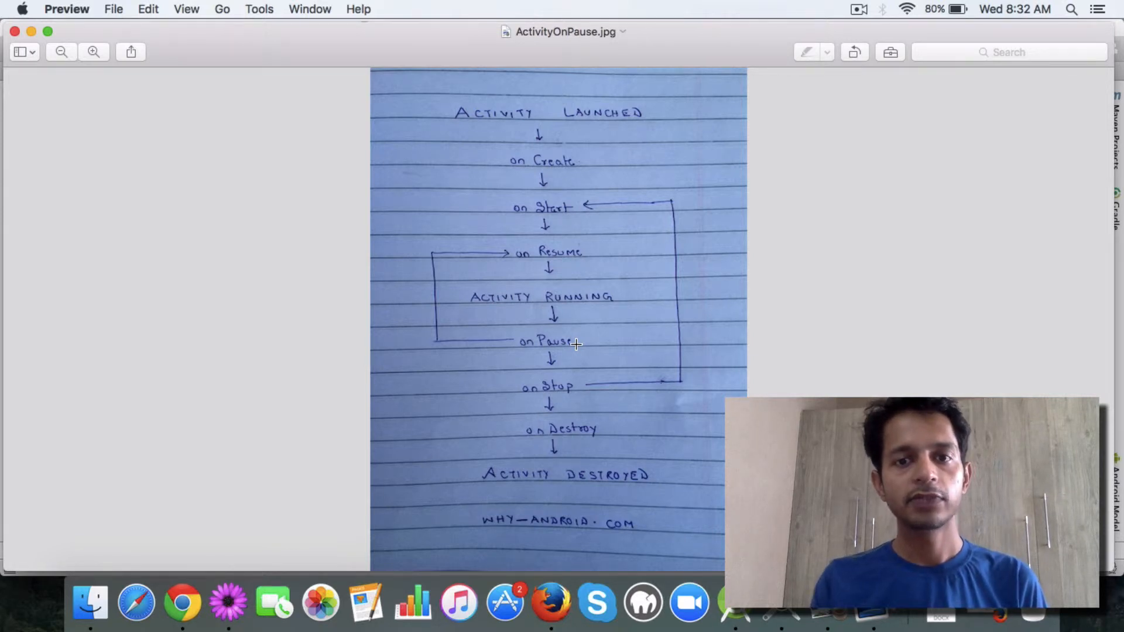
{"action": "mouse_move", "coordinate": [531, 236]}
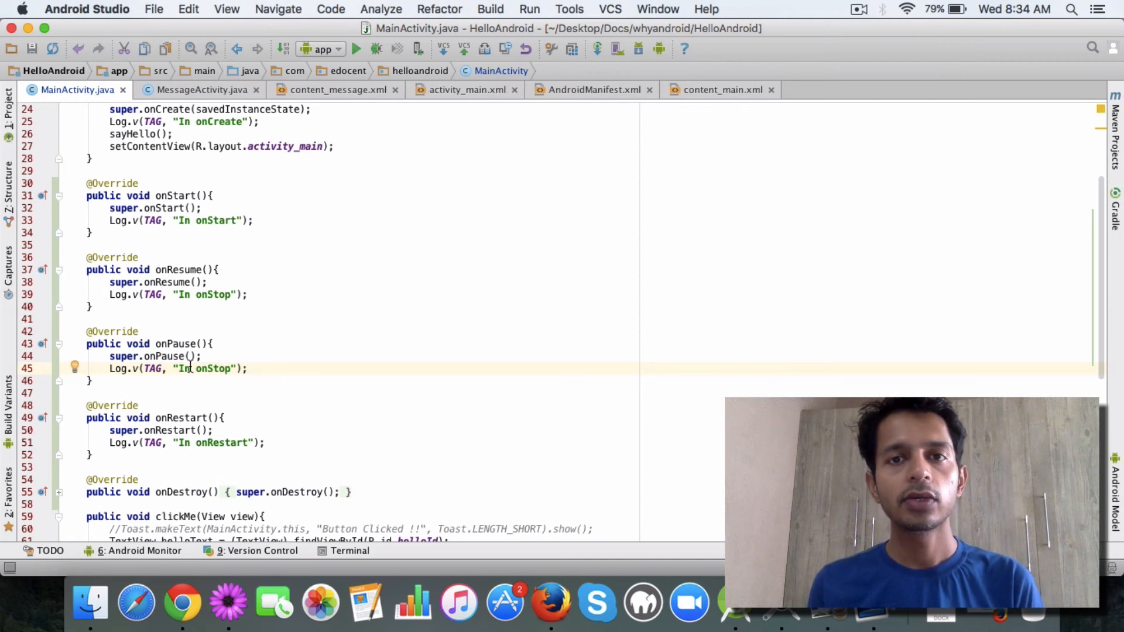
{"action": "left_click", "coordinate": [859, 9]}
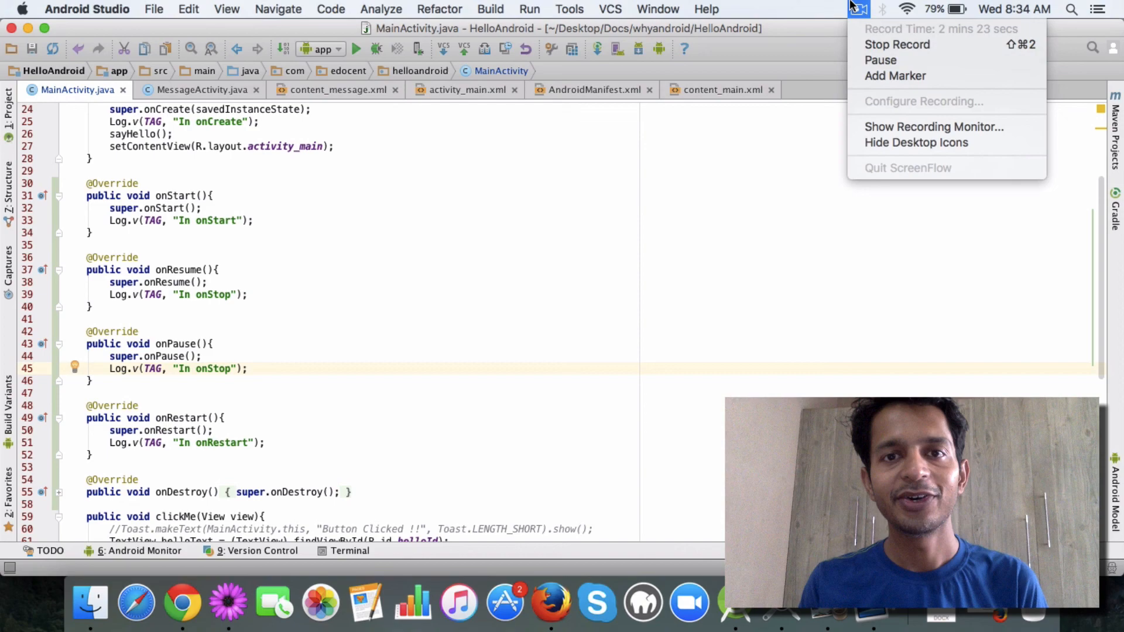